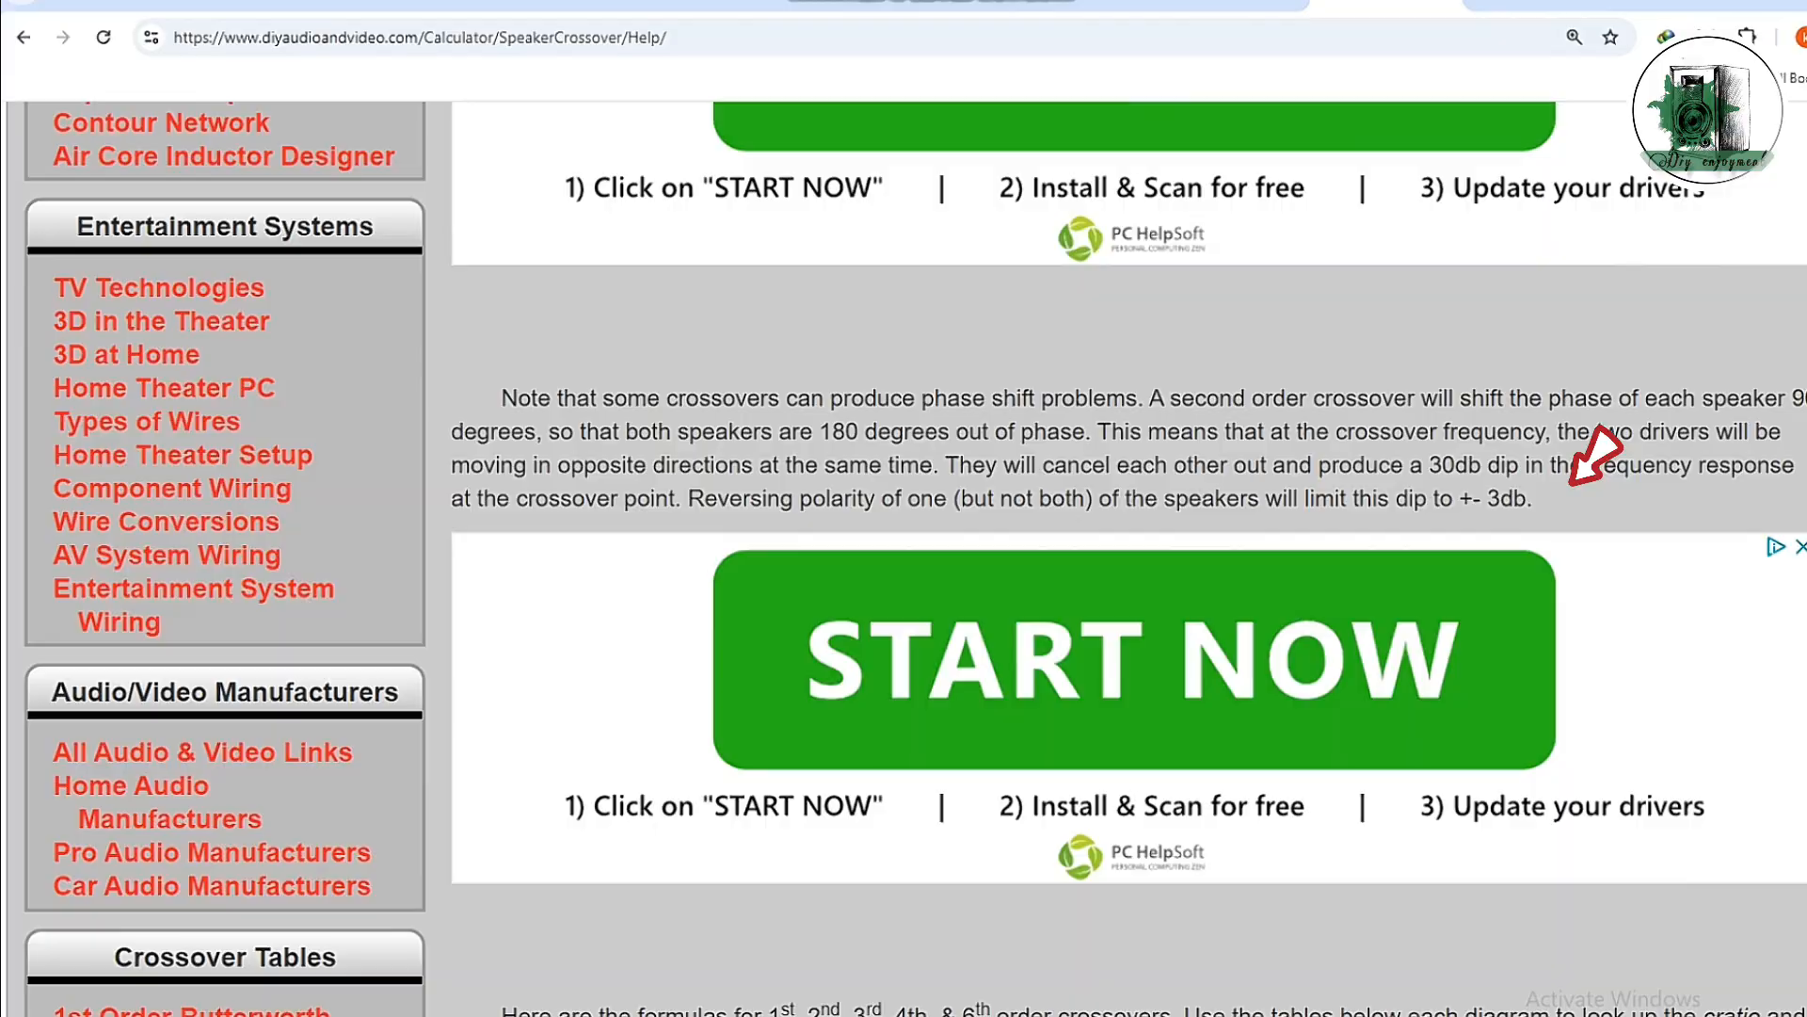
Scroll the help page down past the phase-shift note to the 1st order formulas and ratio table.
{"action": "scroll", "scroll_direction": "down", "scroll_amount": 3}
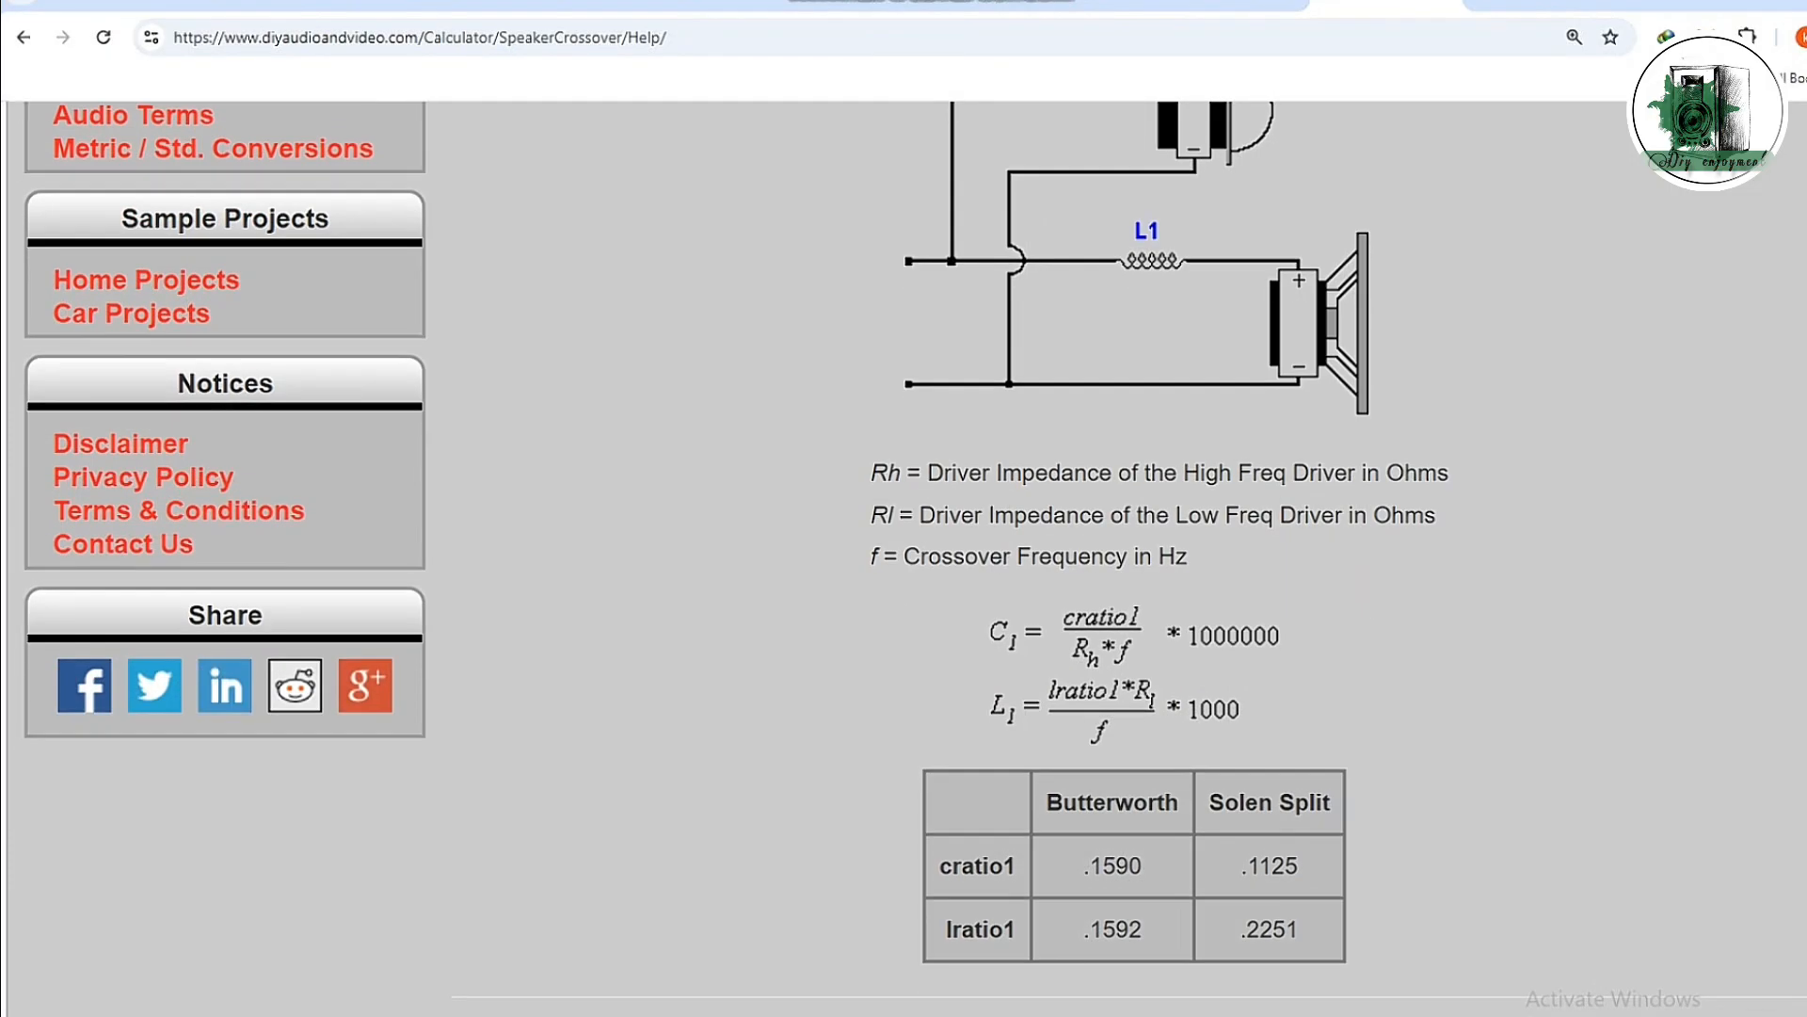
{"action": "scroll", "scroll_direction": "down", "scroll_amount": 3}
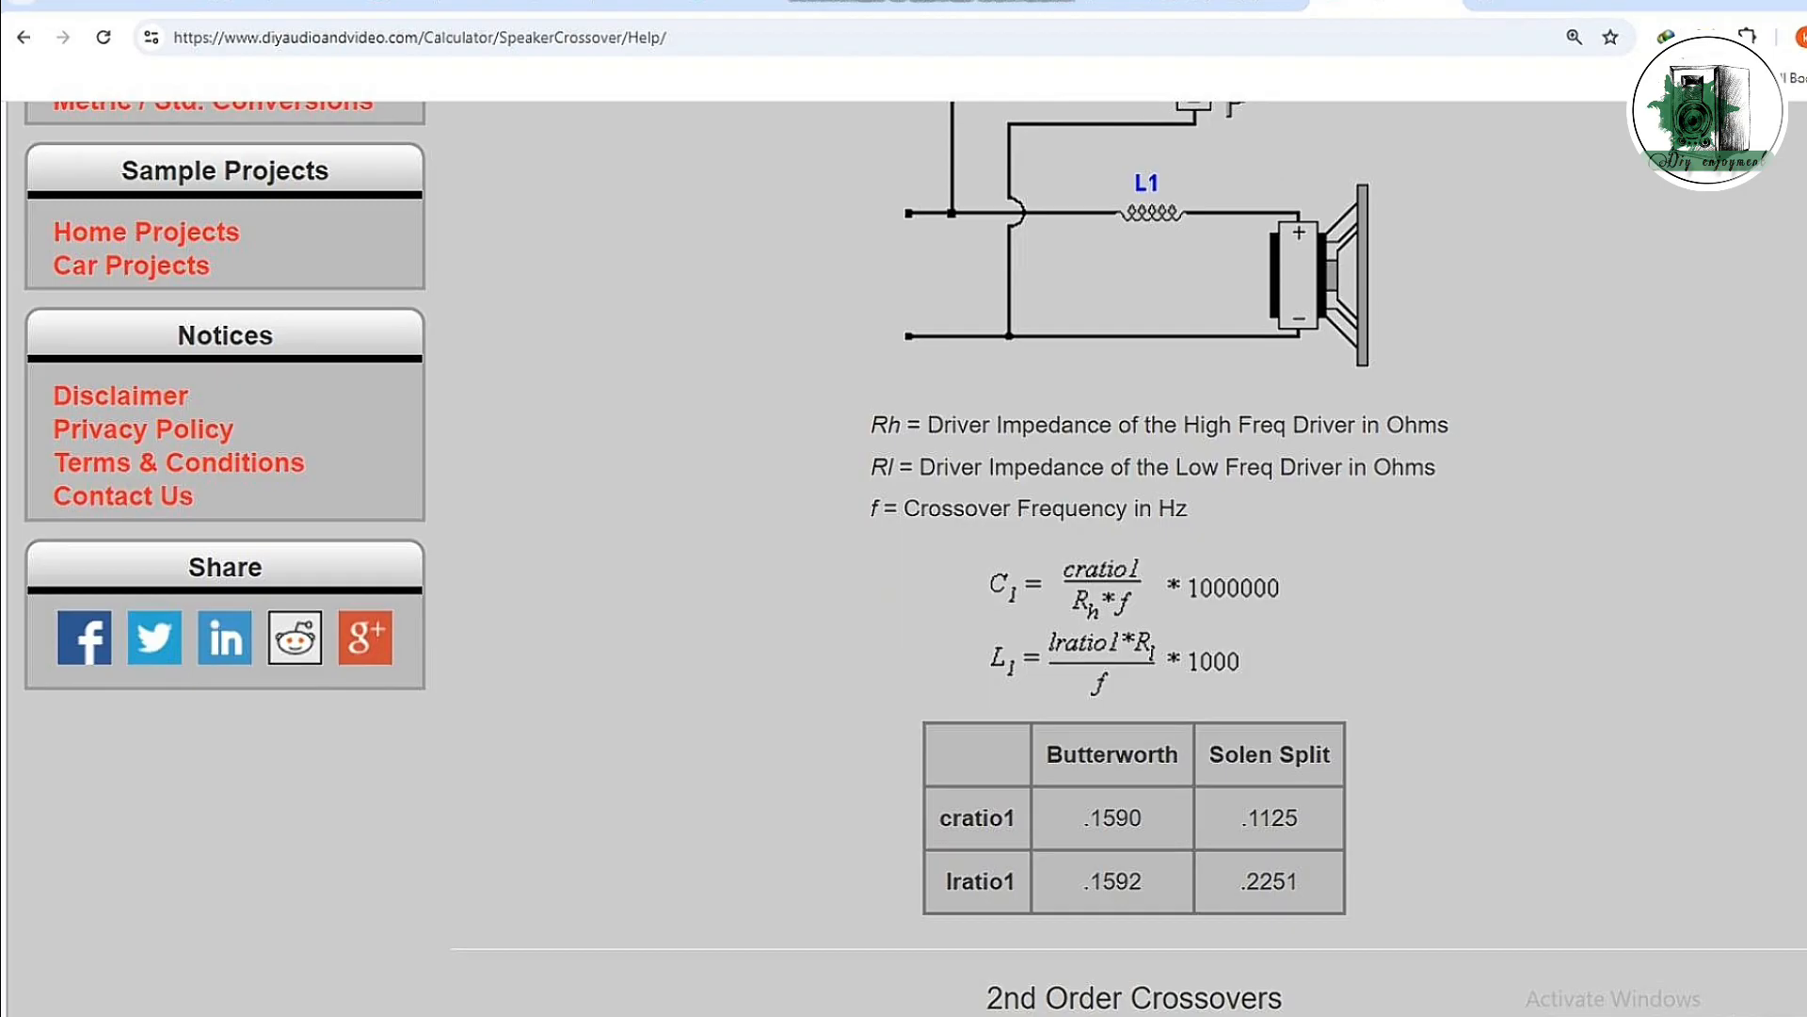
{"action": "scroll", "scroll_direction": "down", "scroll_amount": 3}
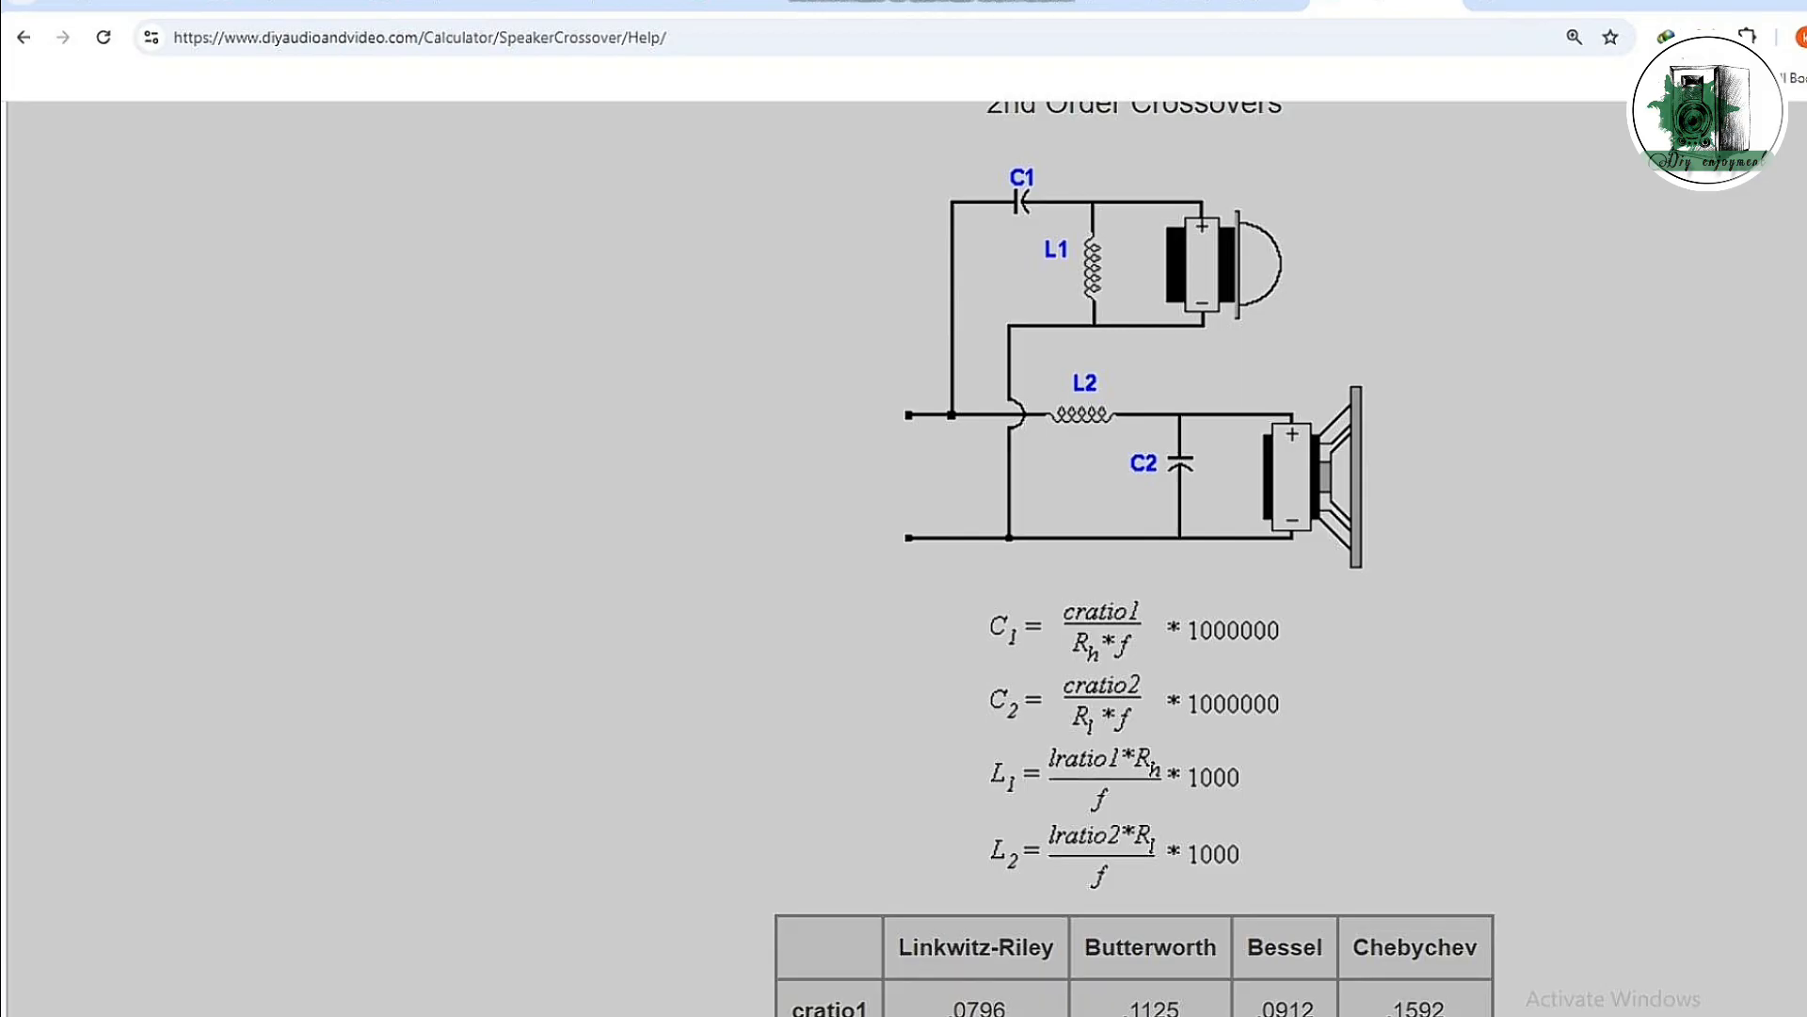
Scroll down to the 2nd order circuit with its Linkwitz-Riley, Butterworth, Bessel and Chebychev ratio table.
{"action": "scroll", "scroll_direction": "down", "scroll_amount": 3}
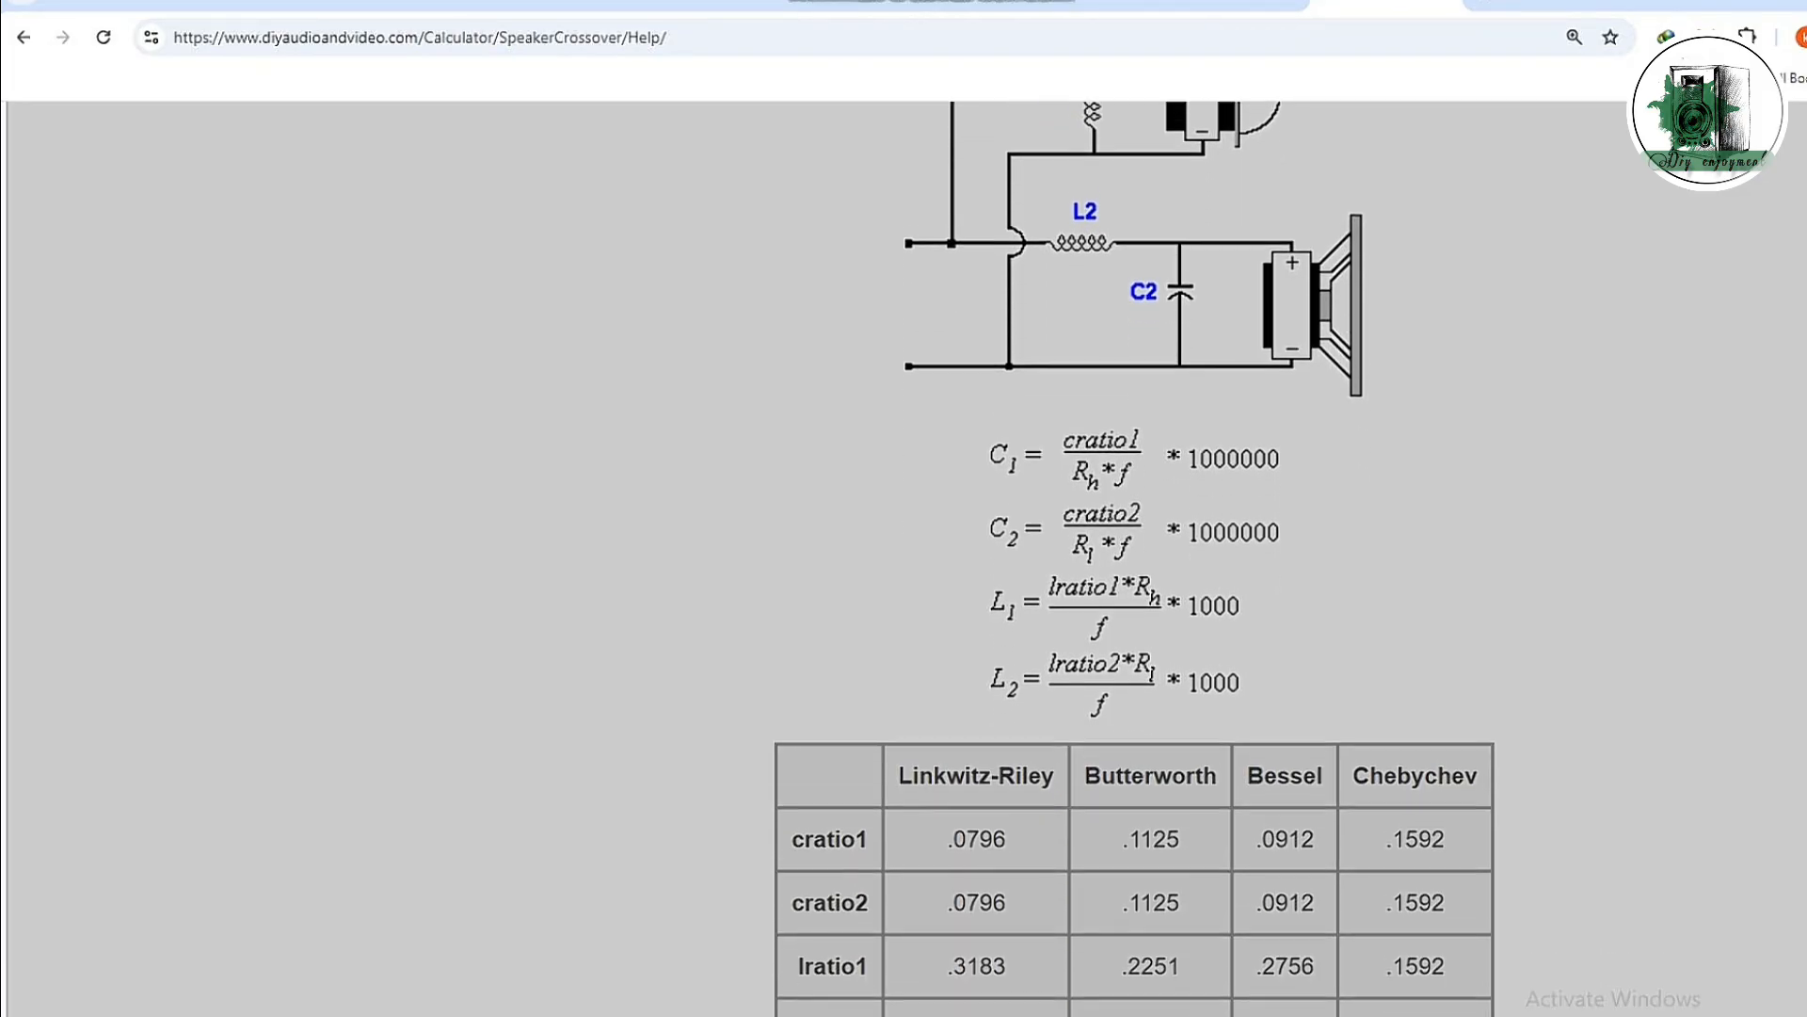
{"action": "scroll", "scroll_direction": "down", "scroll_amount": 3}
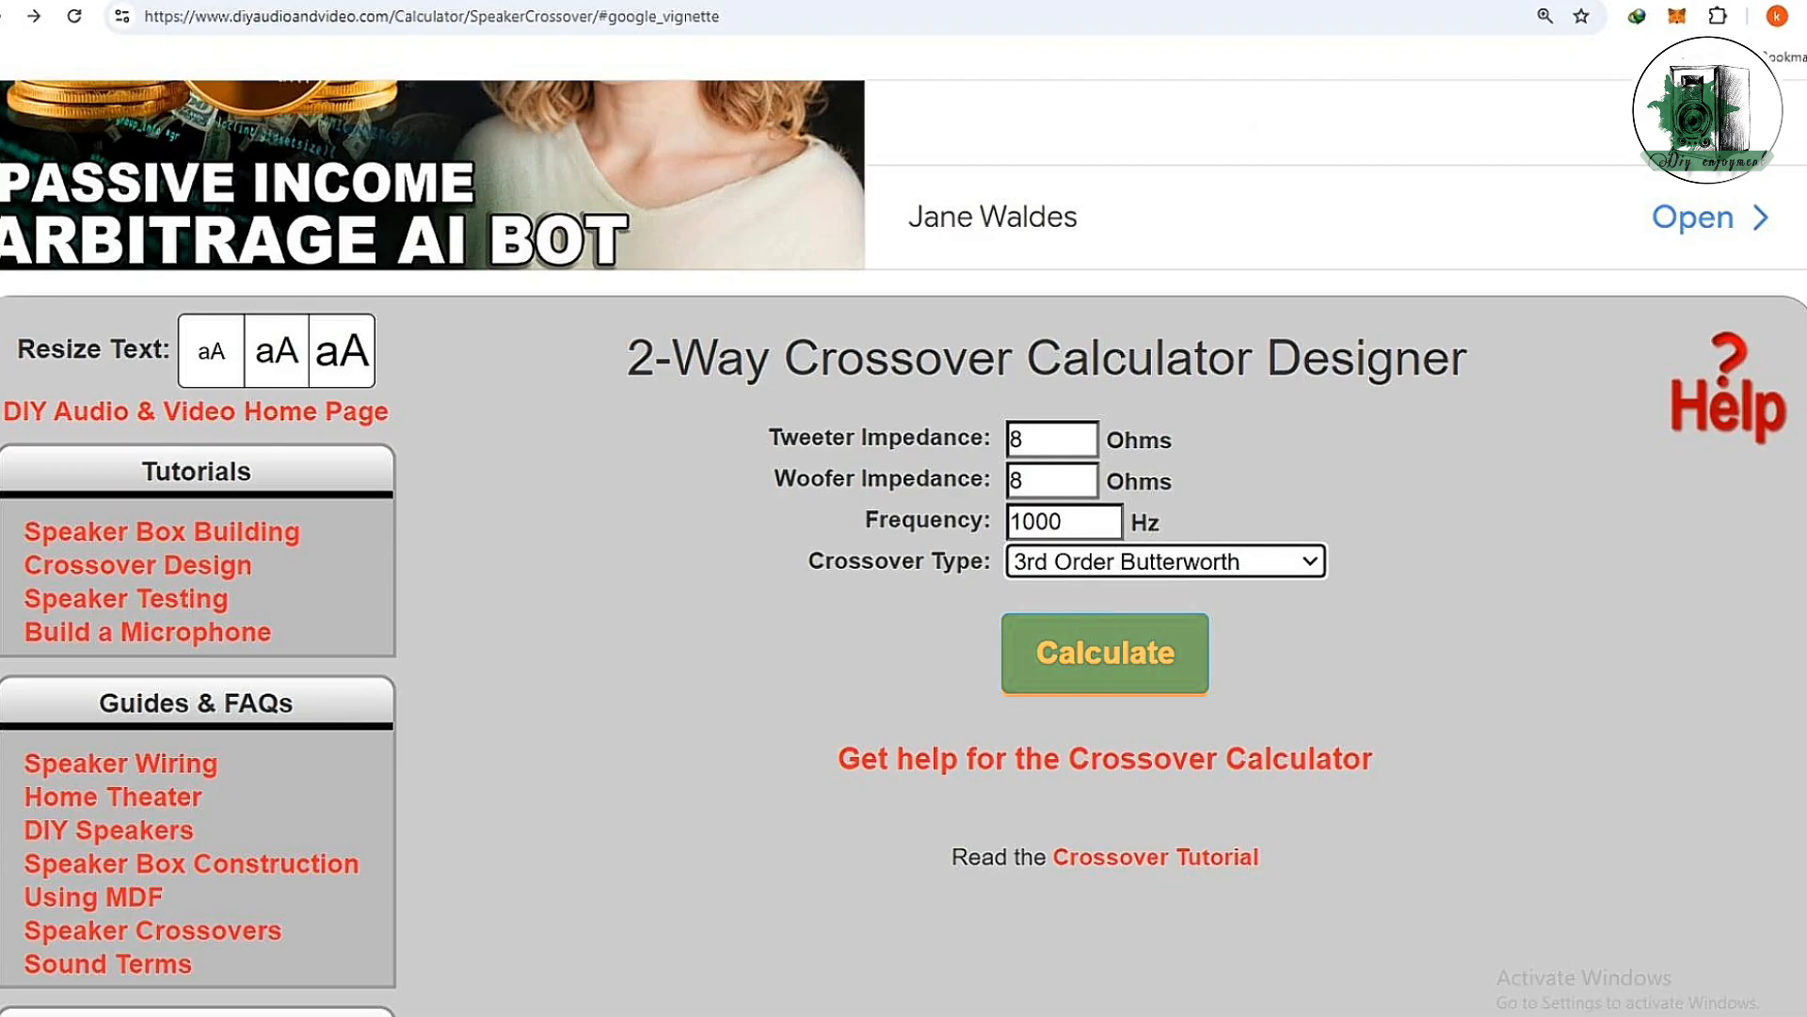
With 8-ohm drivers, 1000 Hz and 3rd Order Butterworth set, open the calculator's help page.
{"action": "left_click", "coordinate": [1102, 654]}
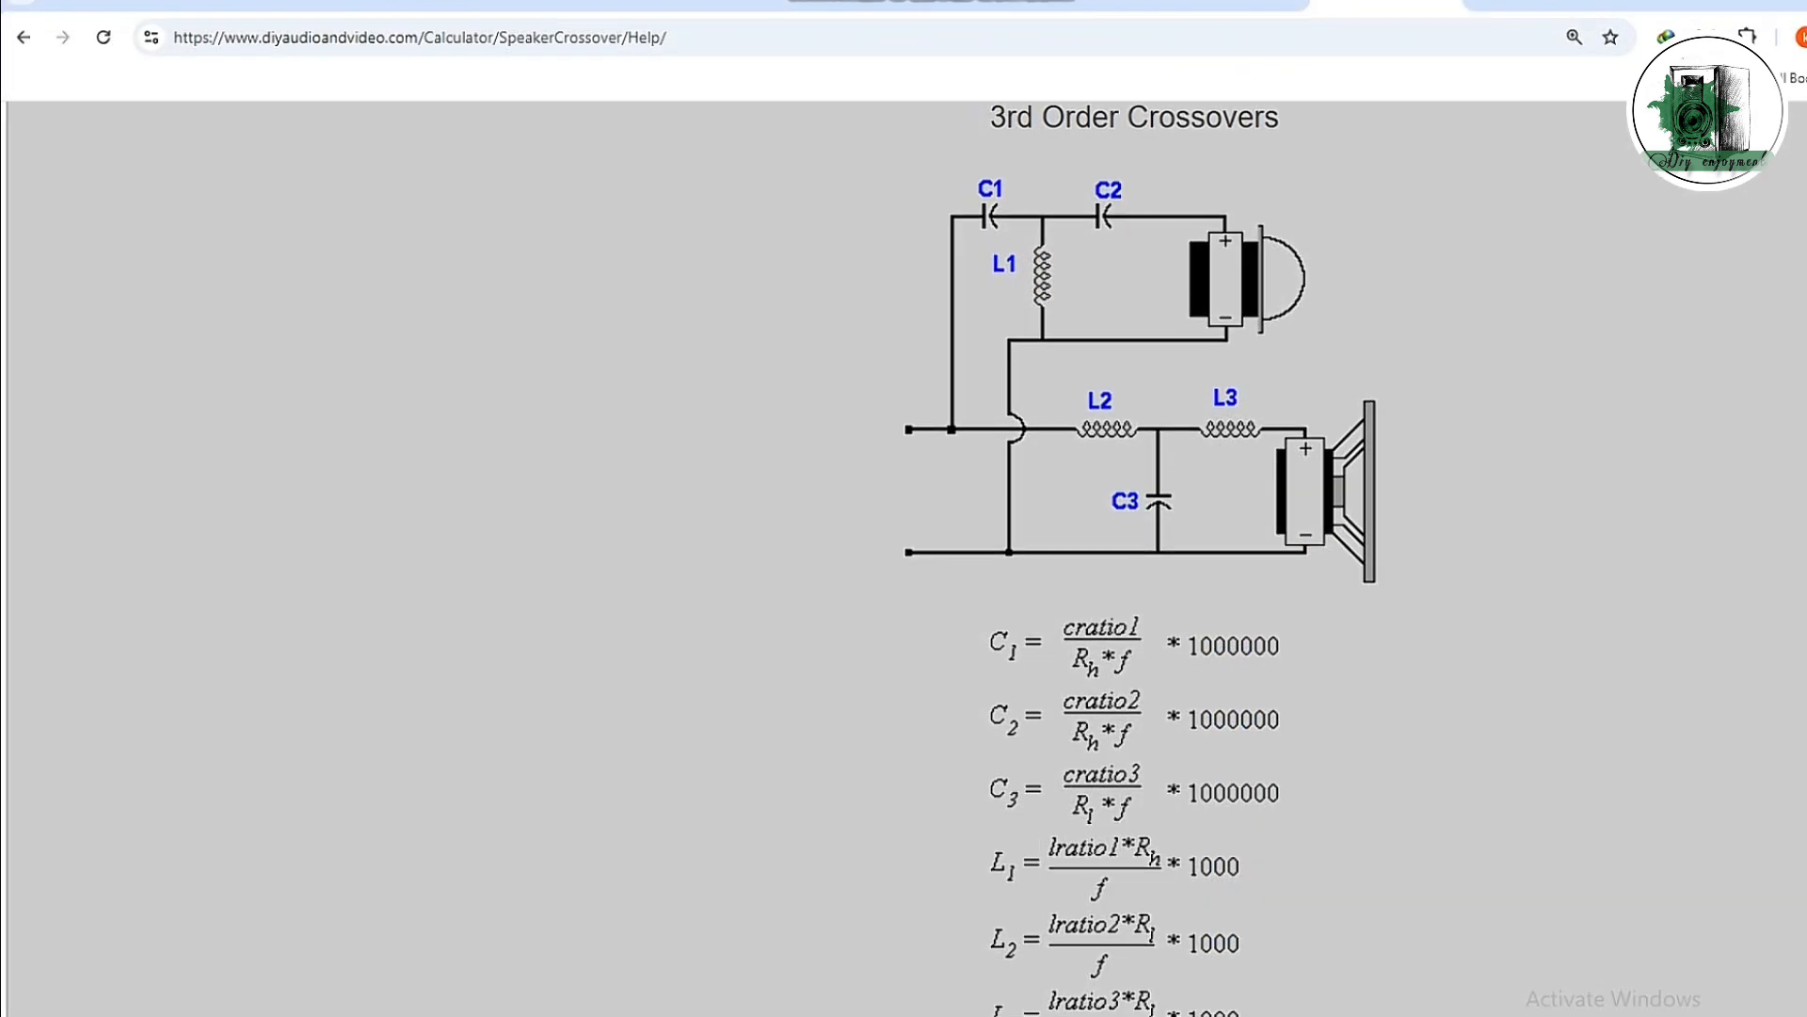
Scroll down to the 3rd order formulas and their Butterworth and Bessel ratio table.
{"action": "scroll", "scroll_direction": "down", "scroll_amount": 3}
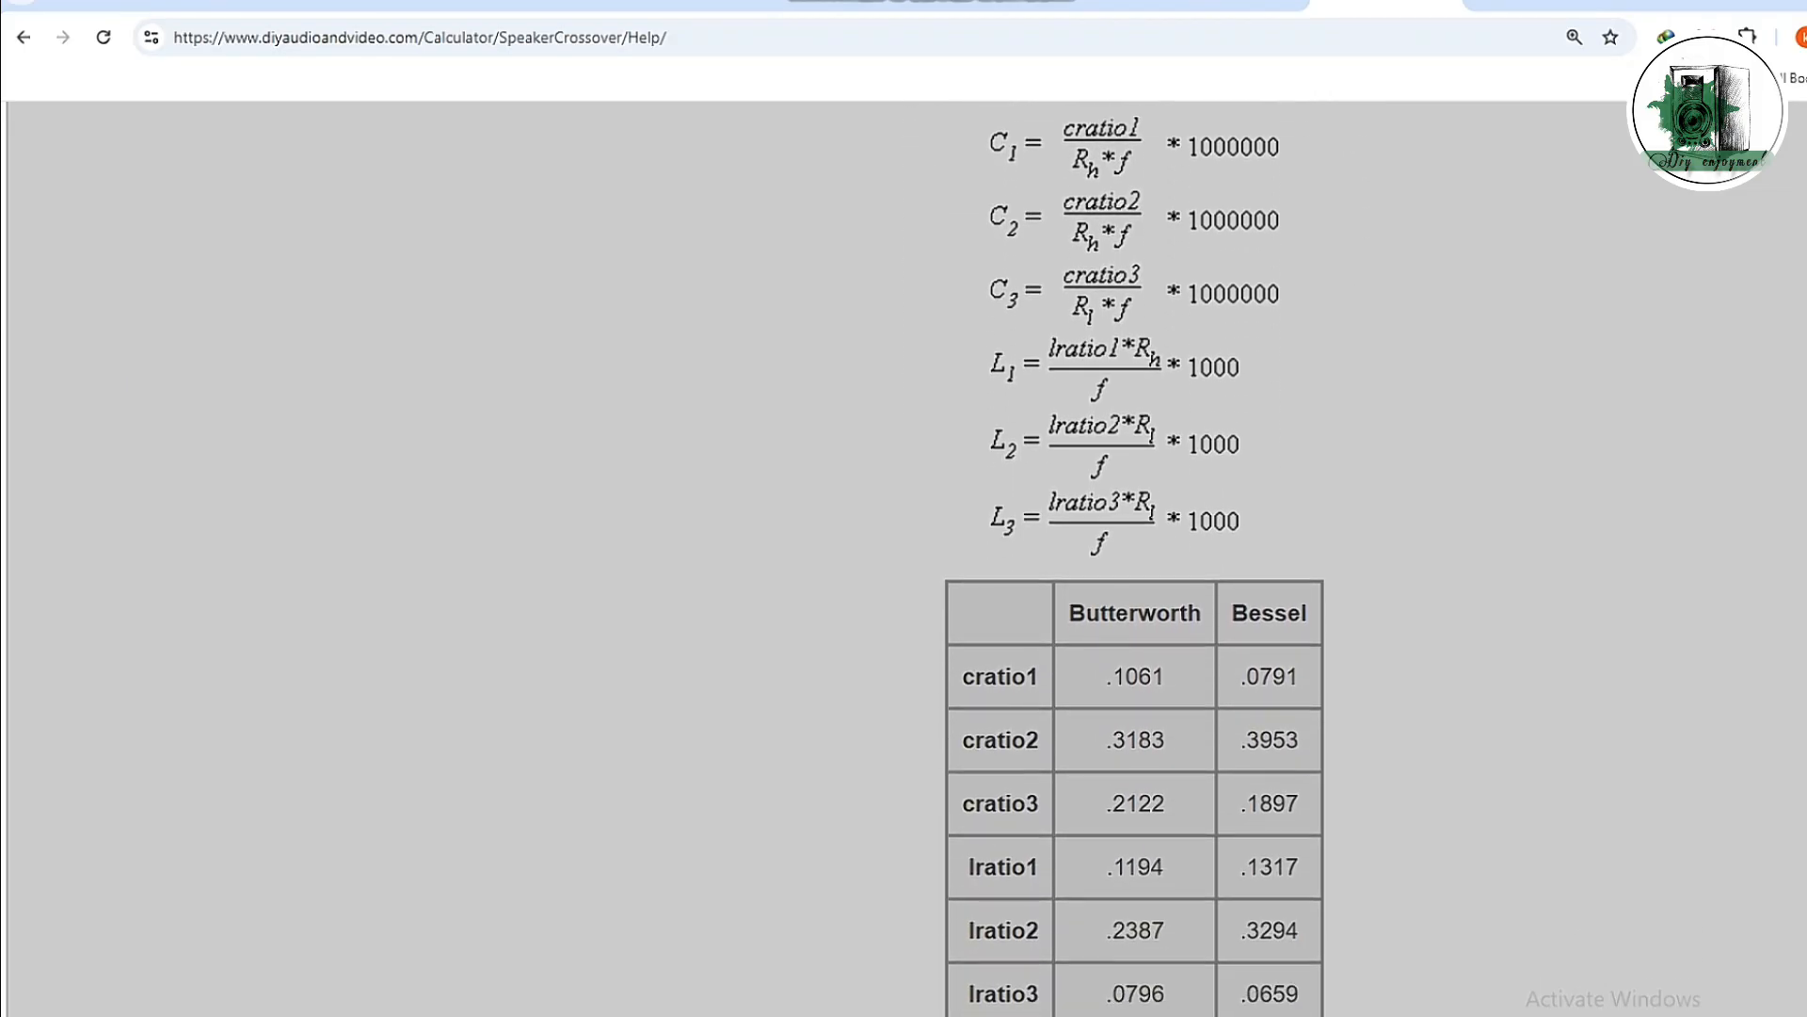